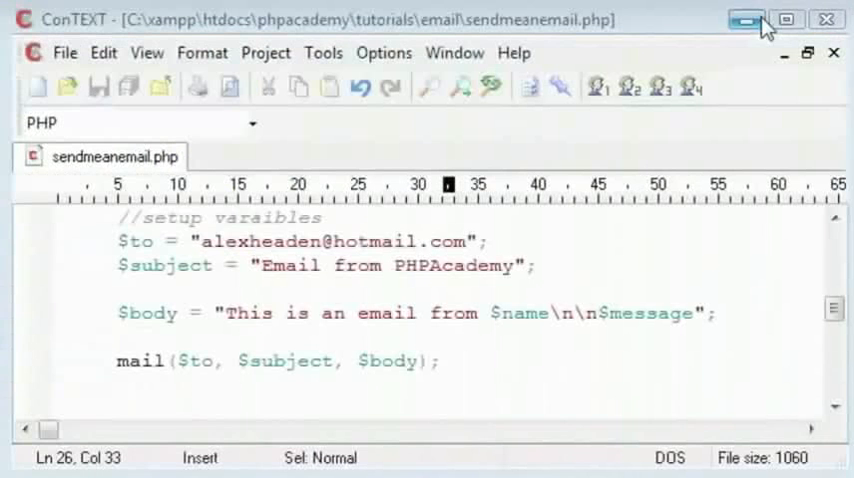
mouse_move(484, 338)
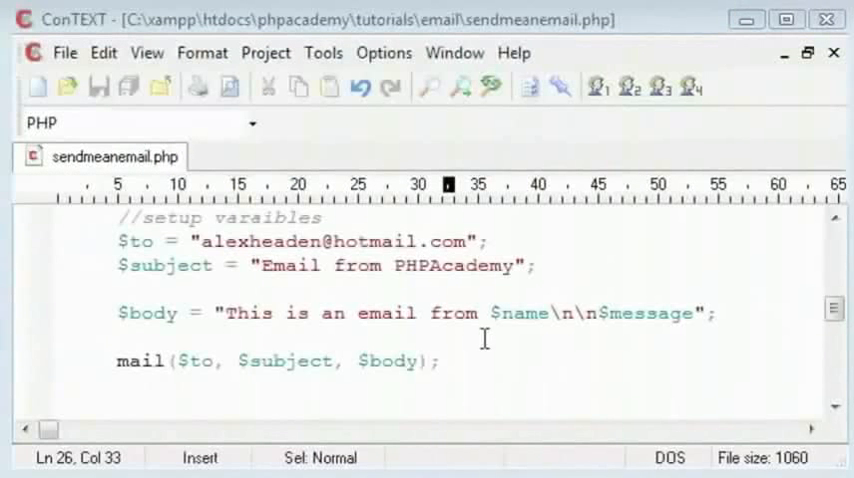
mouse_move(461, 343)
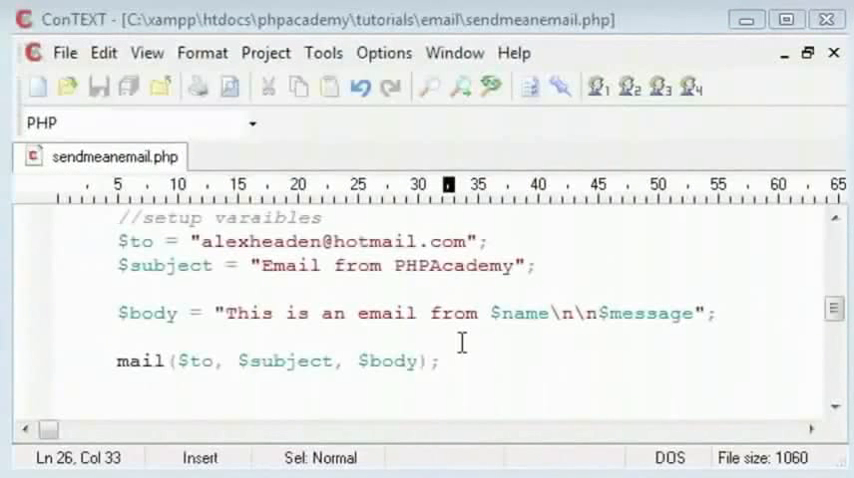
mouse_move(494, 296)
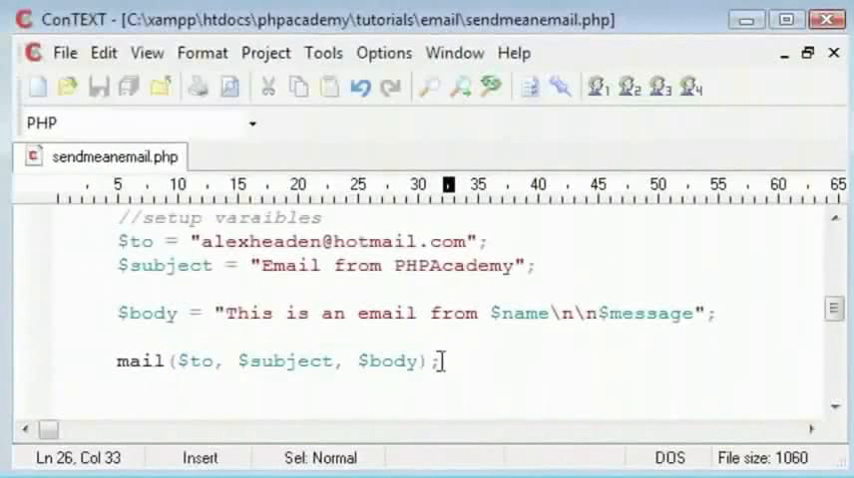
click(118, 290)
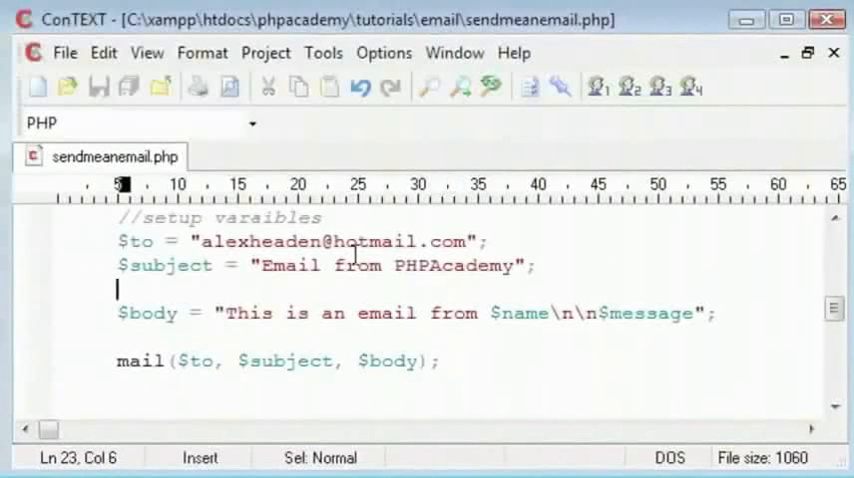
text($headers)
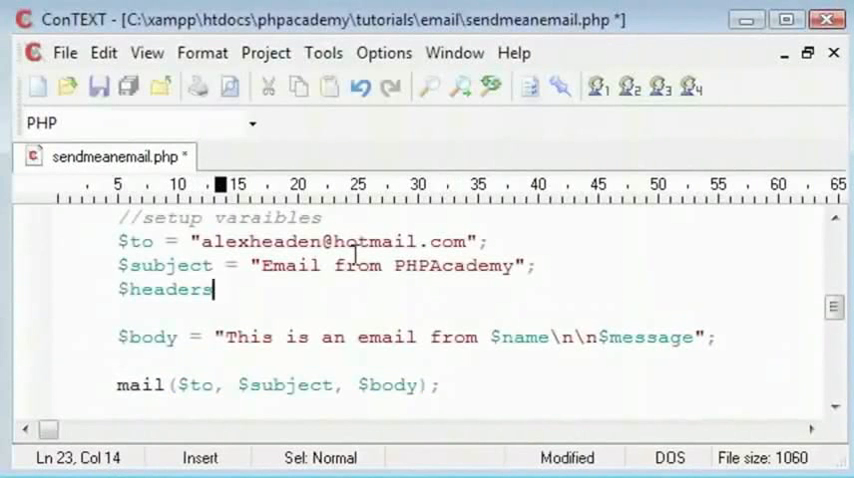
text(= "";)
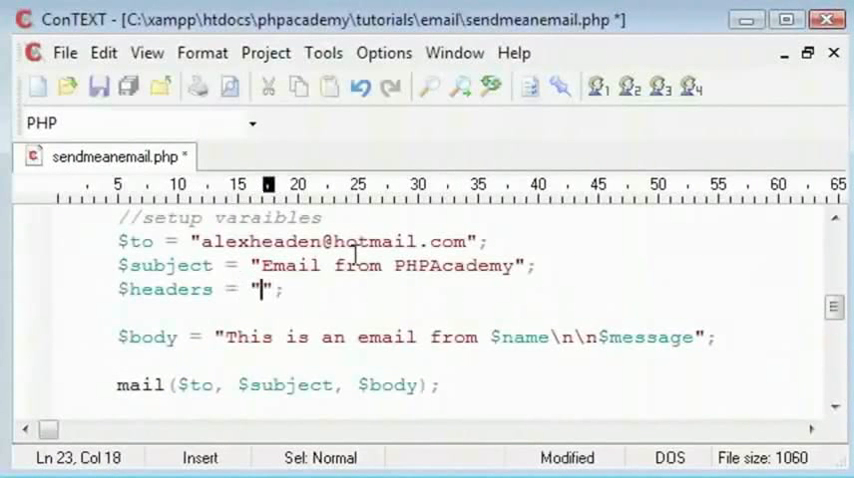
key(ctrl+s)
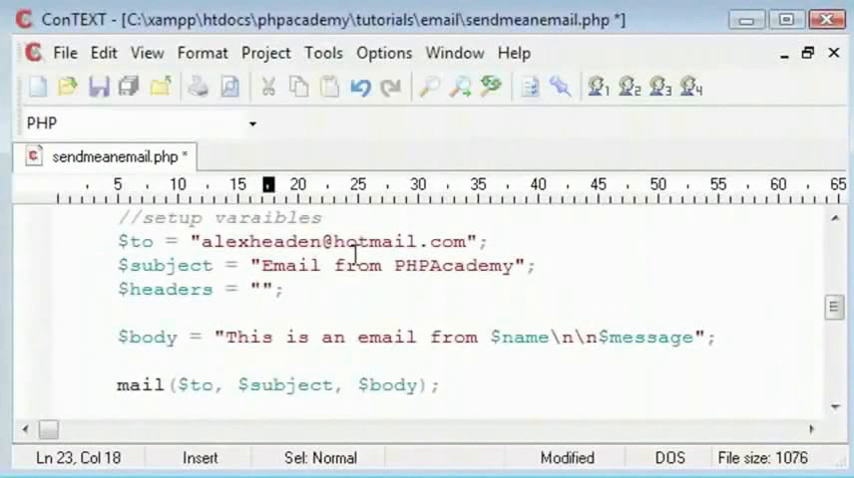
text(From:)
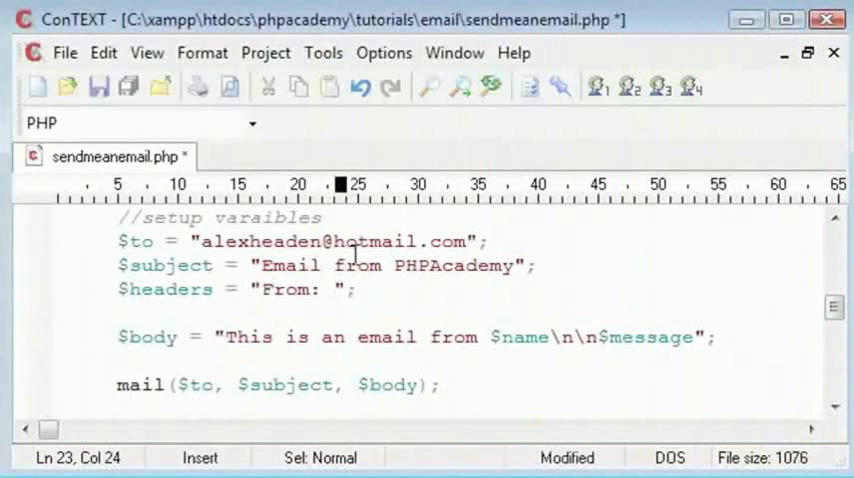
click(335, 290)
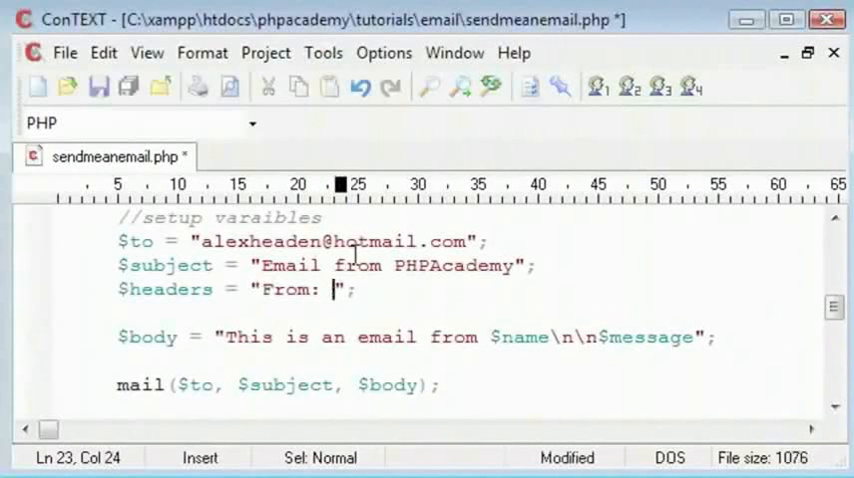
text(PHPAcademy)
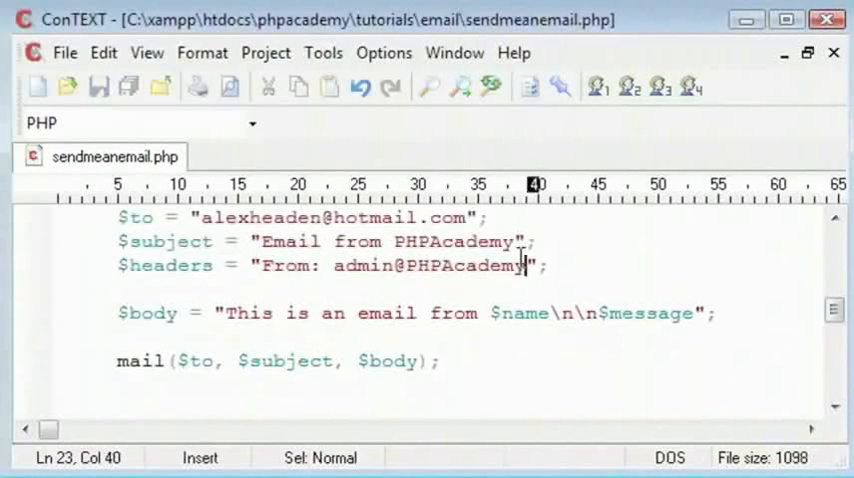
text(.)
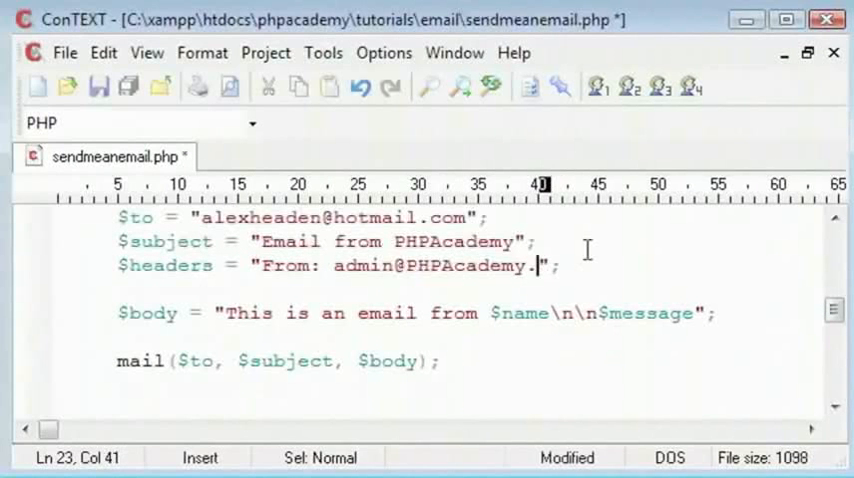
text(com)
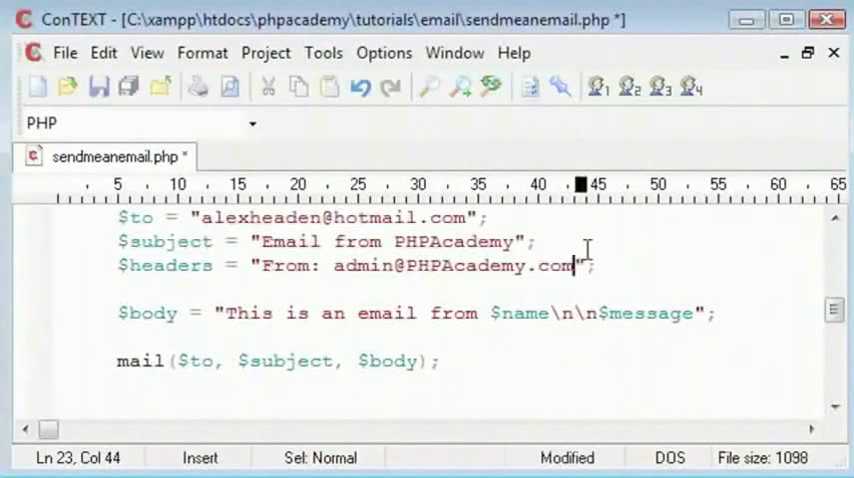
key(ctrl+s)
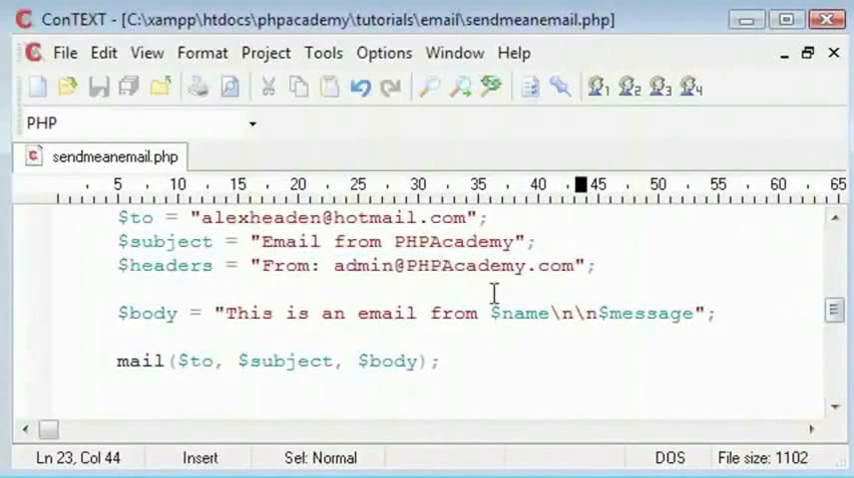
Pass $headers as the fourth argument of mail() and save the script
drag(116, 361, 402, 361)
text(, )
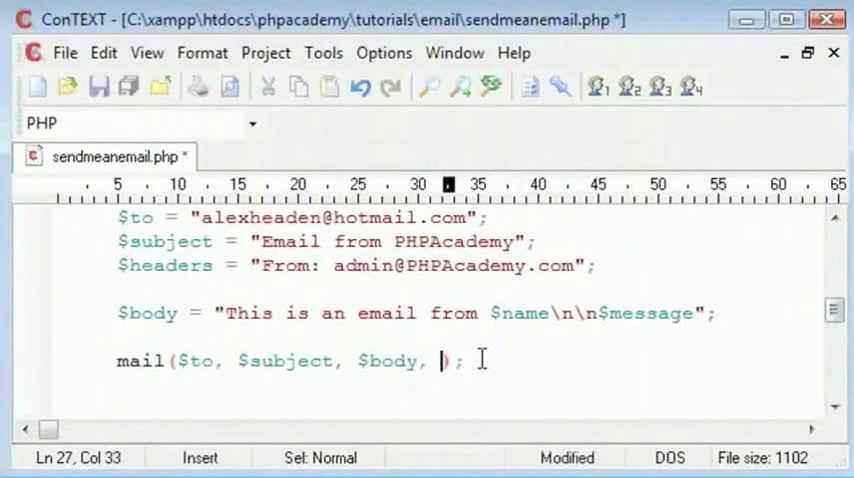
text($headers)
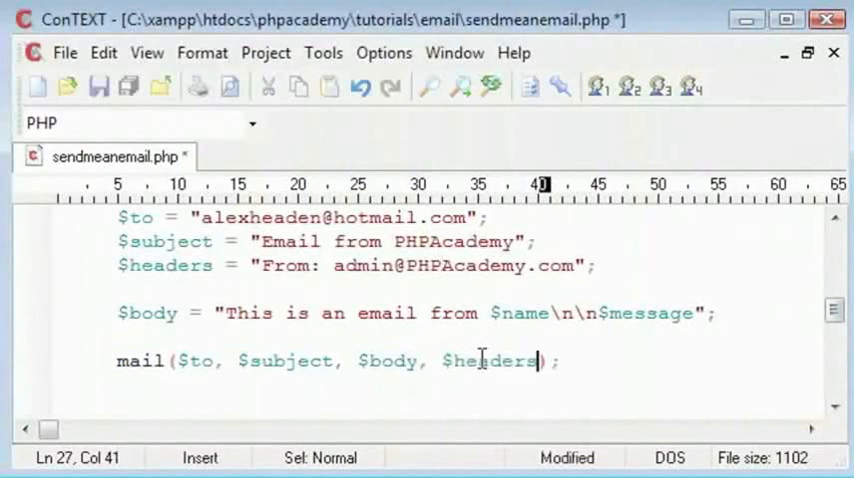
key(ctrl+s)
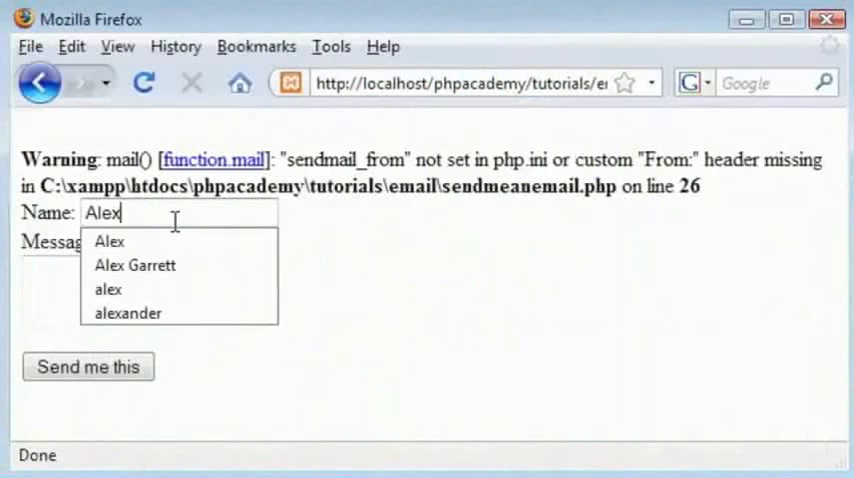
Enter the message 'This is a test!' and submit the form
text(This is a tes)
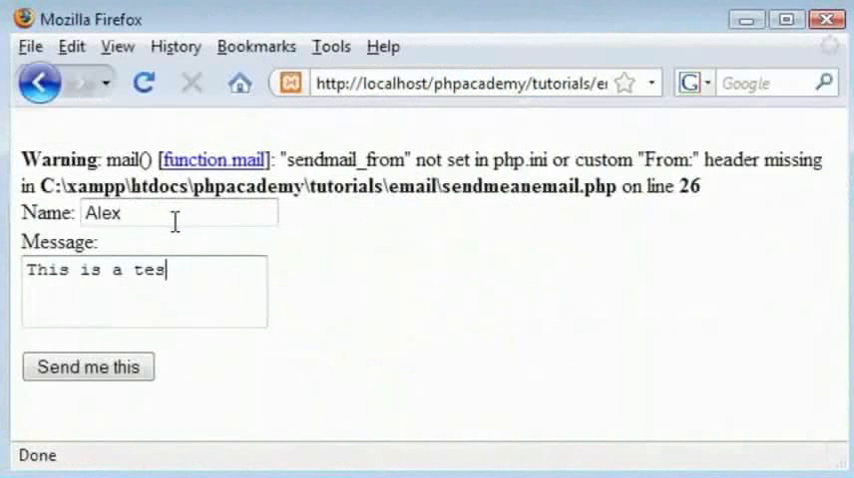
text(t!)
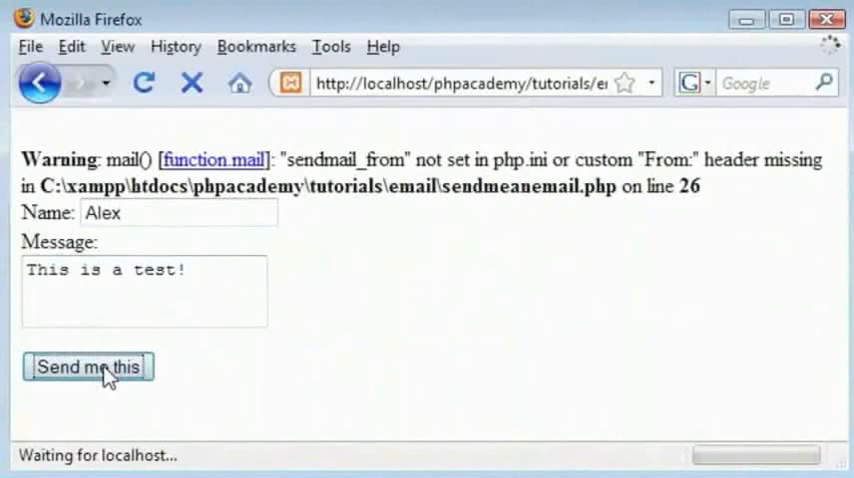
click(88, 367)
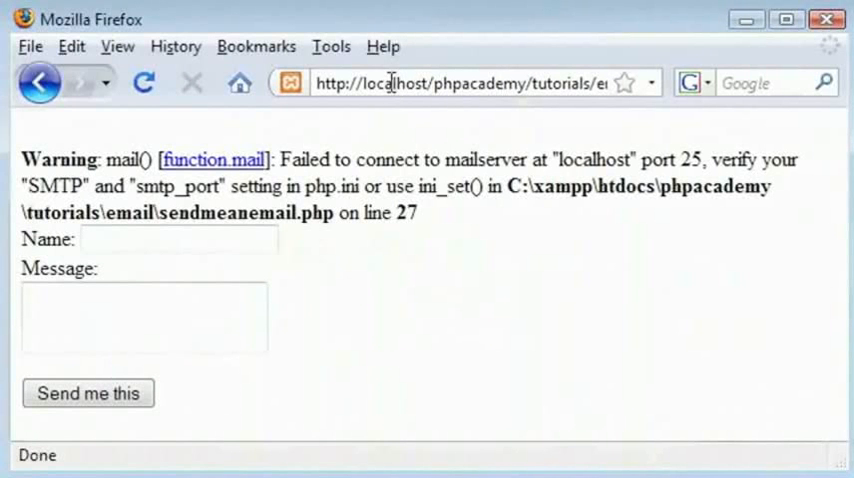
mouse_move(573, 103)
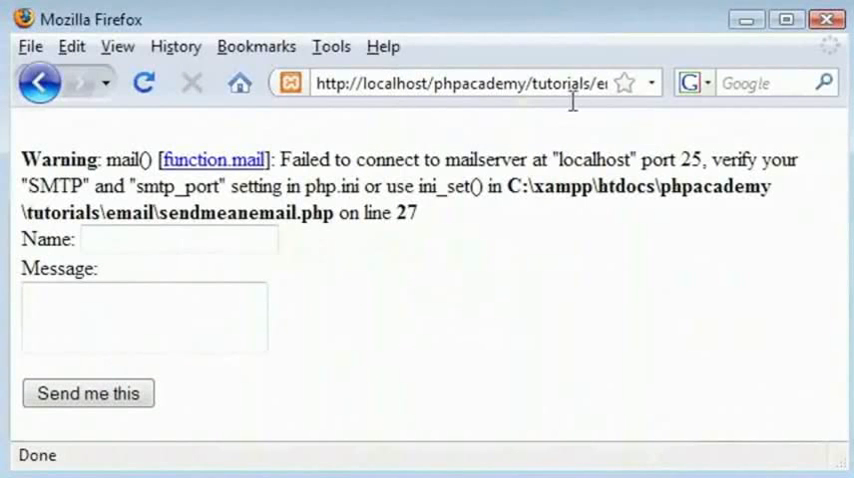
mouse_move(703, 294)
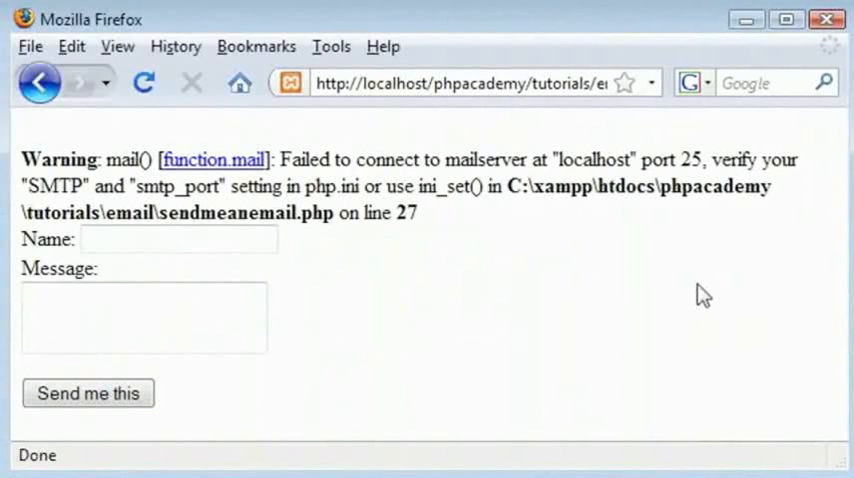
mouse_move(704, 294)
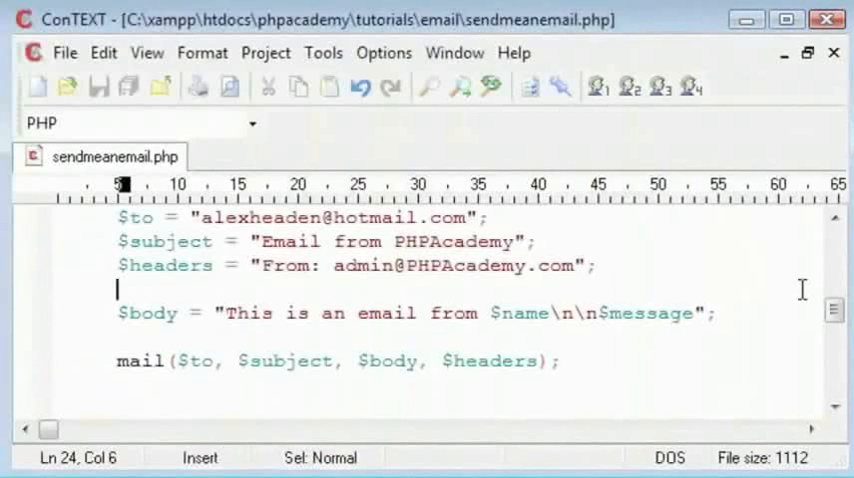
key(Return)
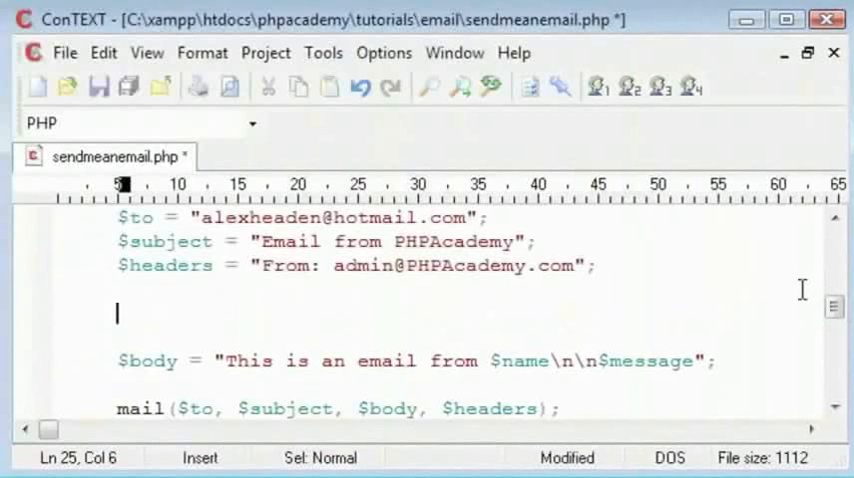
text(mailhost.shef.ac.uk)
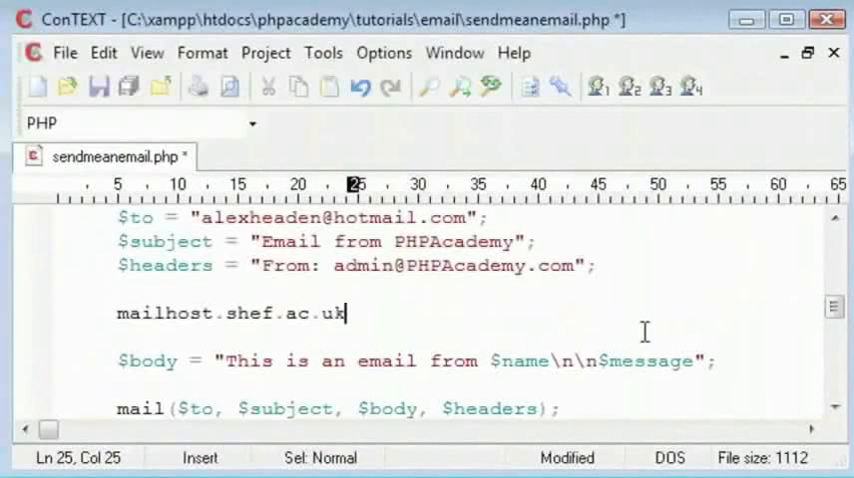
click(234, 313)
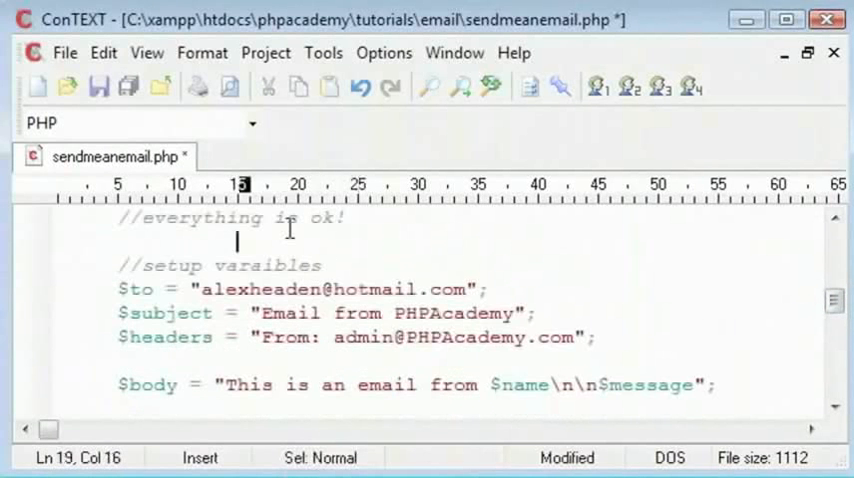
Add a 'set SMTP in php.ini' comment and ini_set SMTP to mailhost.shef.ac.uk
text(/set)
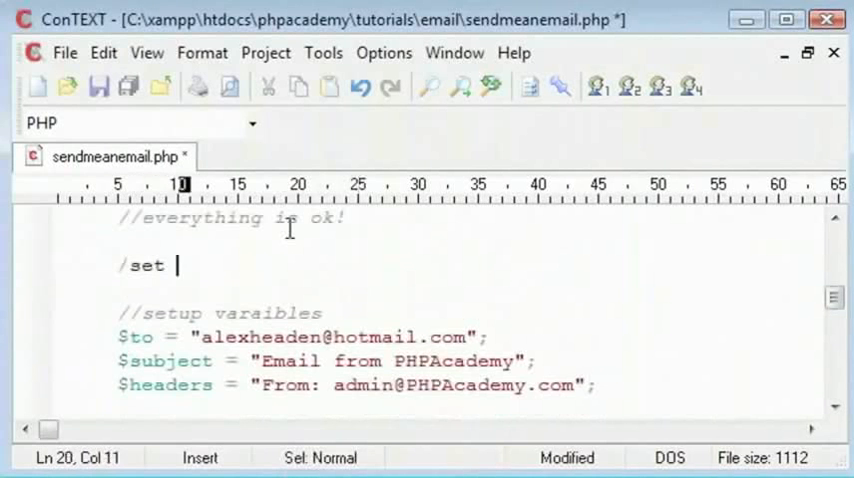
text(/SET)
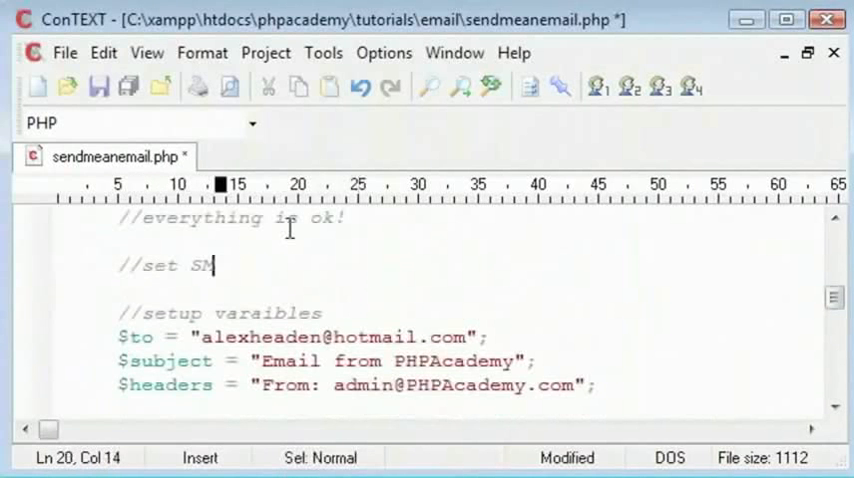
text(TP in php)
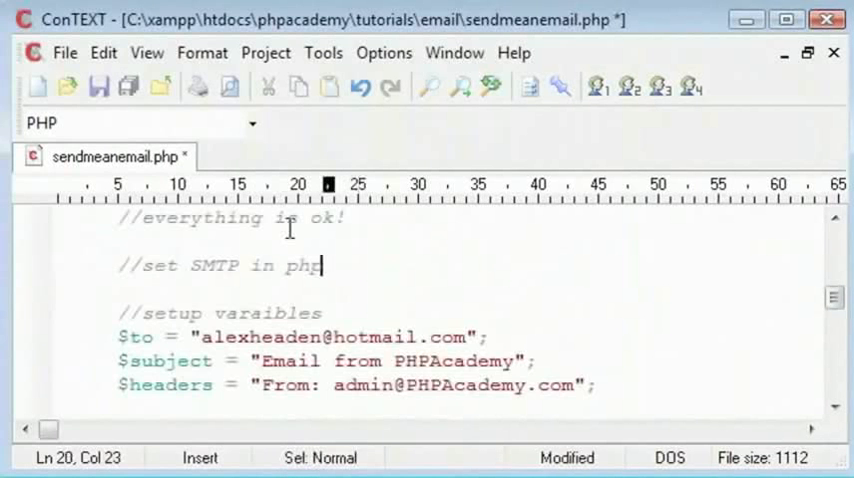
text(.ini)
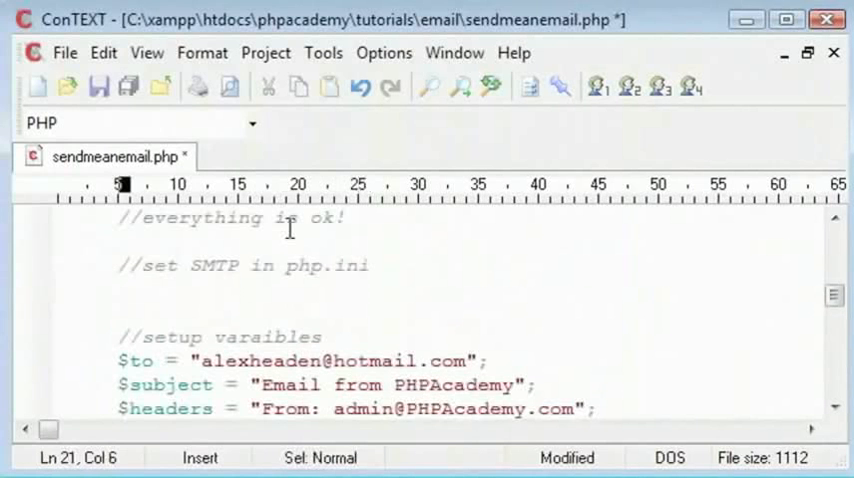
text(set(");)
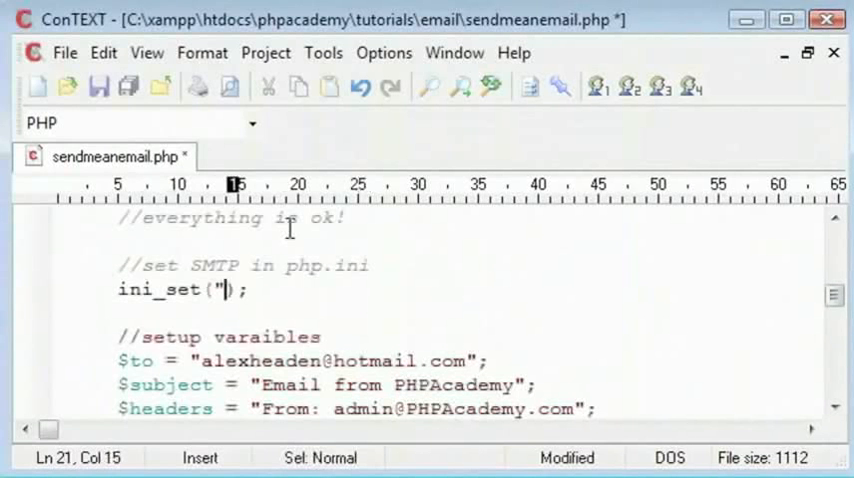
text(SMTP)
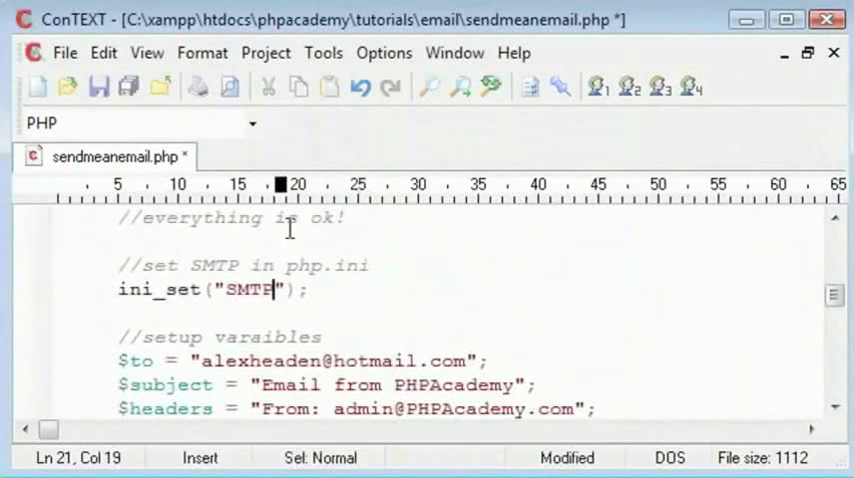
text(, "")
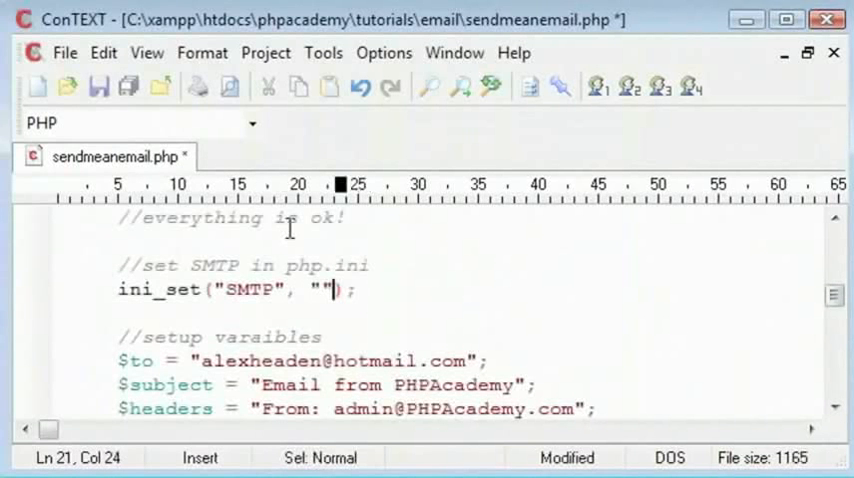
double_click(248, 290)
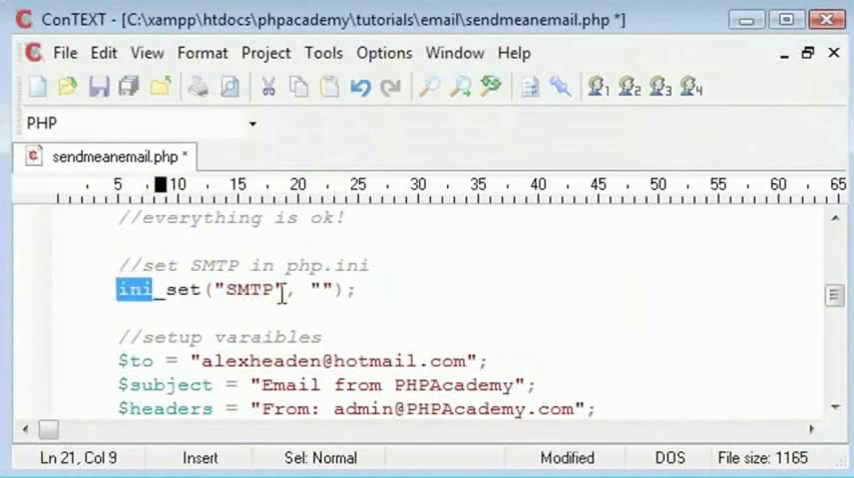
text(mailhost.shef.ac.uk)
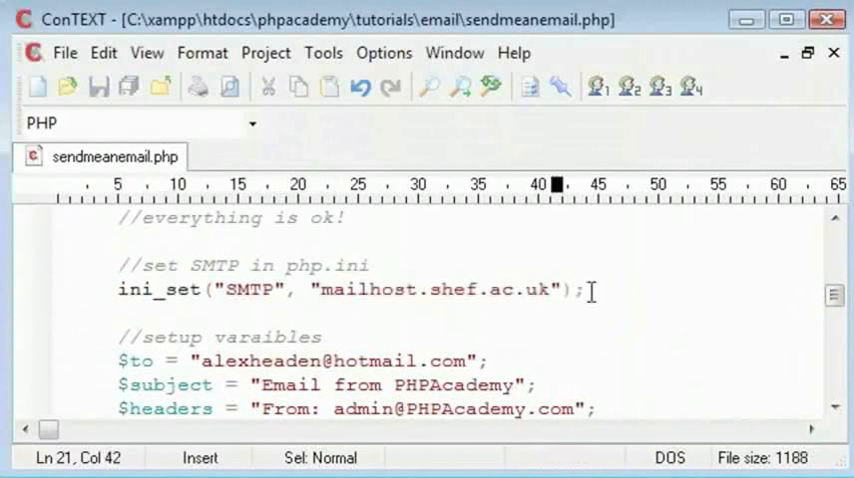
Begin a debug line echo get_ini("SMTP") below the ini_set call
text(ECHO)
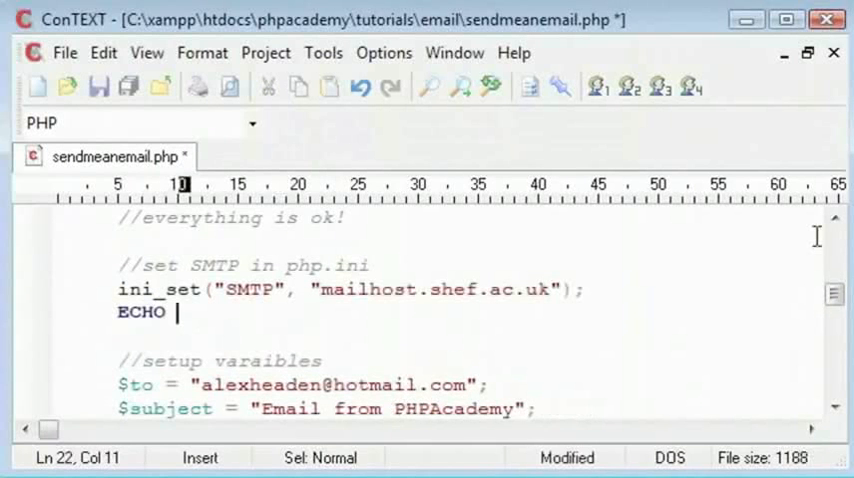
key(backspace)
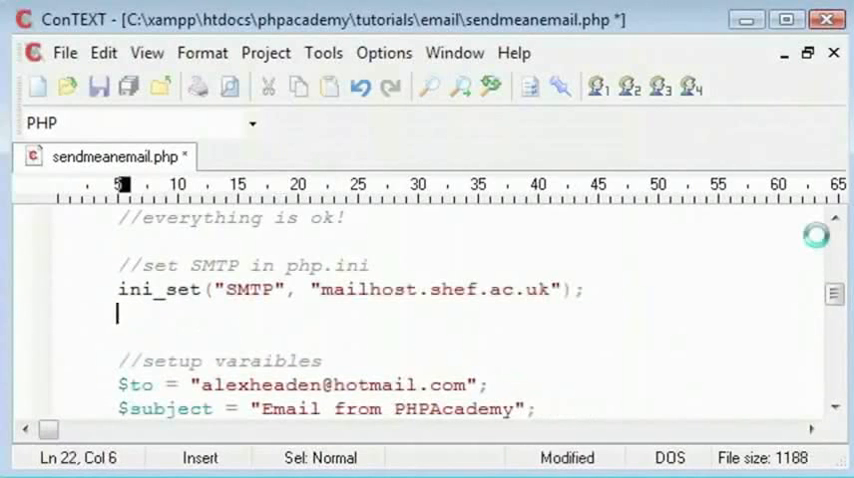
text(echo get_ini(");)
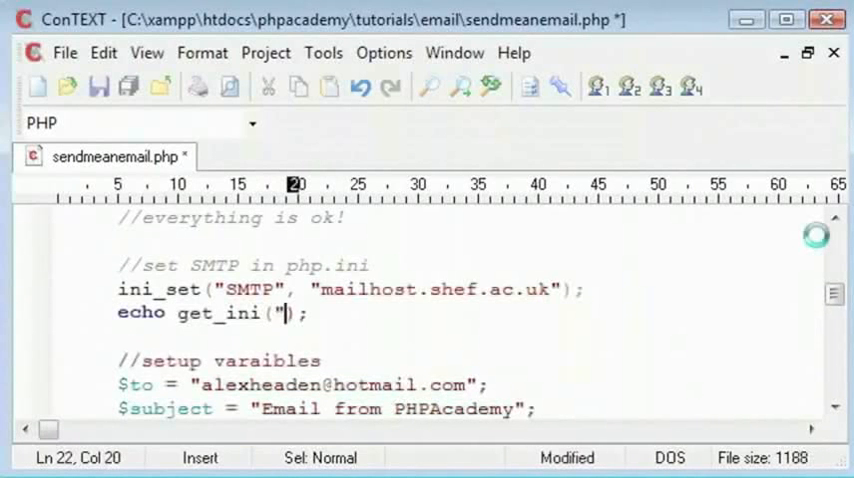
text(SMTP)
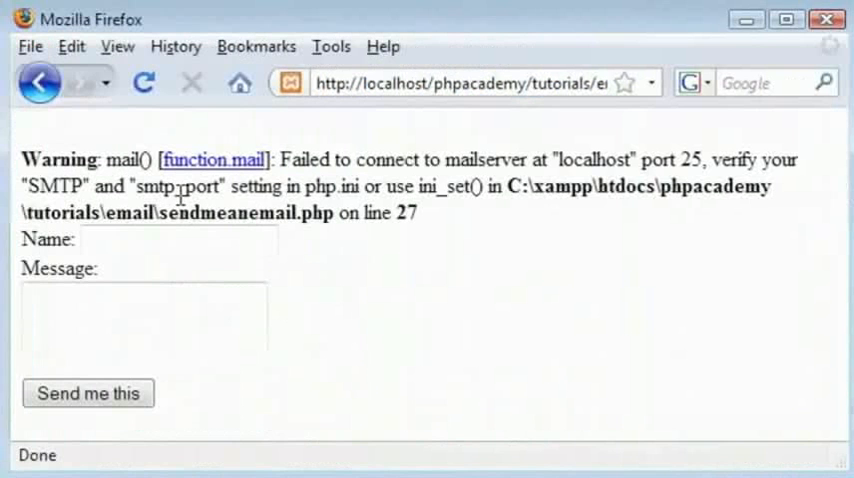
Fill in Name as Alex and Message as Test, then submit the form
text(Alex)
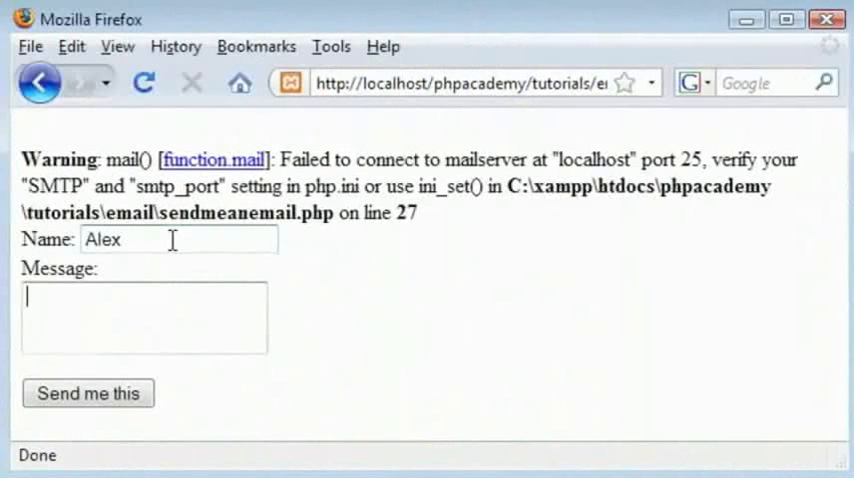
text(Test)
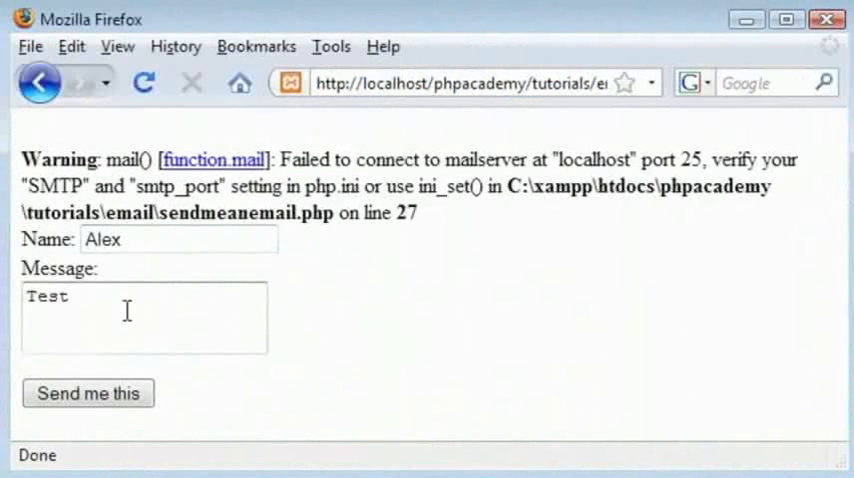
click(88, 393)
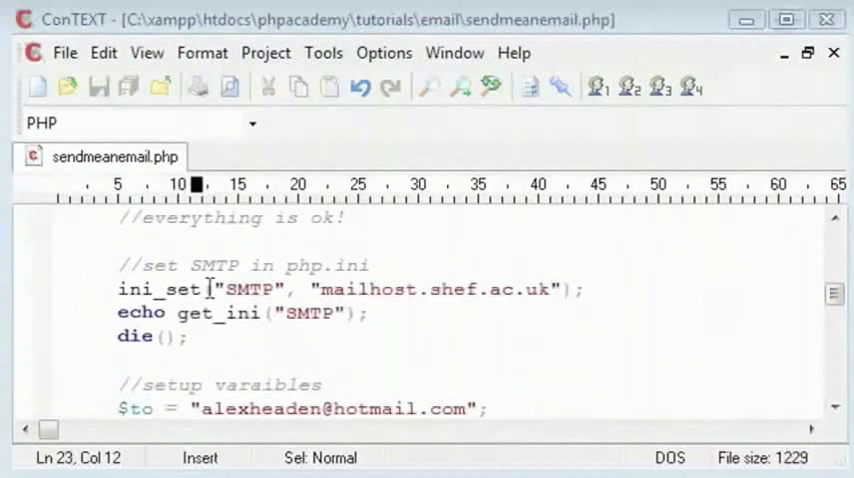
Rename get_ini to ini_get, resend the form, and check the echoed host mailhost.shef.ac.uk
double_click(192, 313)
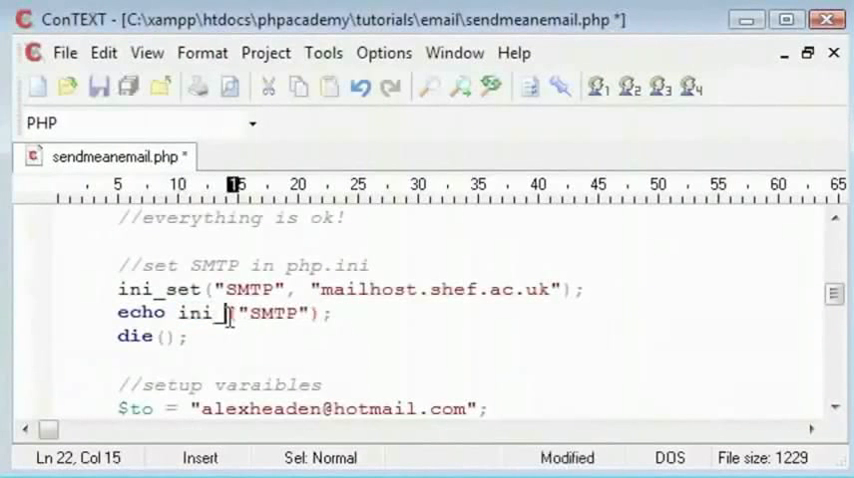
text(get)
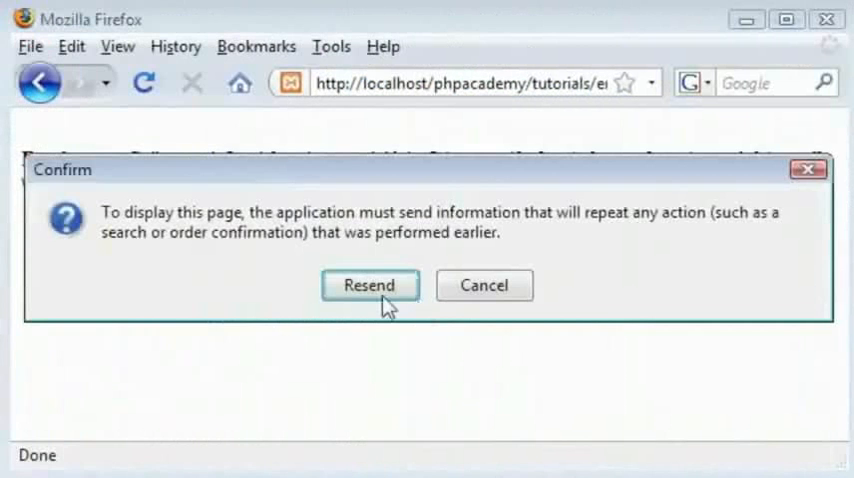
click(370, 285)
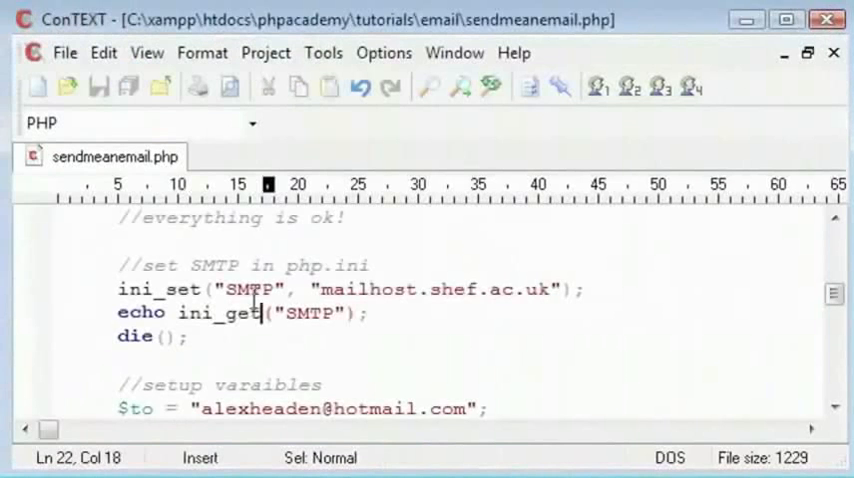
double_click(255, 290)
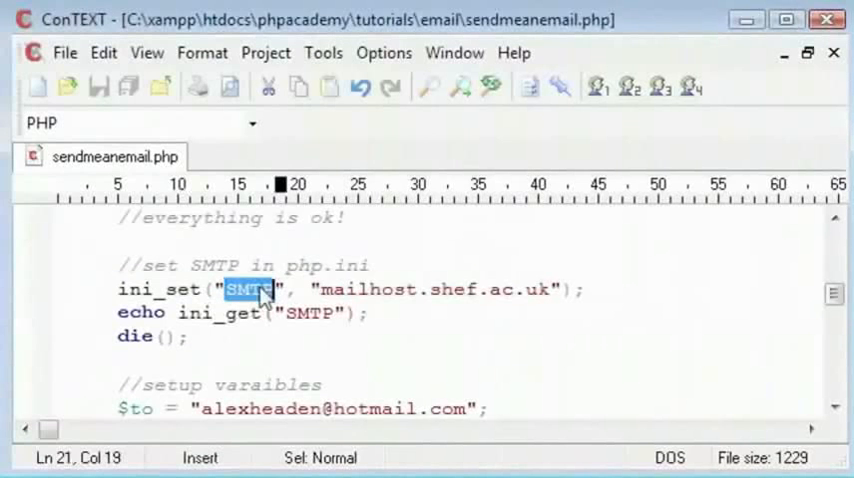
double_click(340, 289)
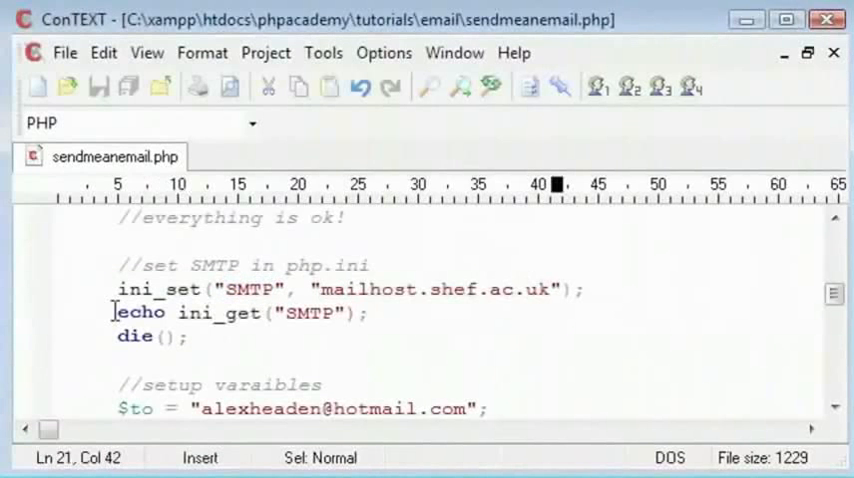
double_click(270, 312)
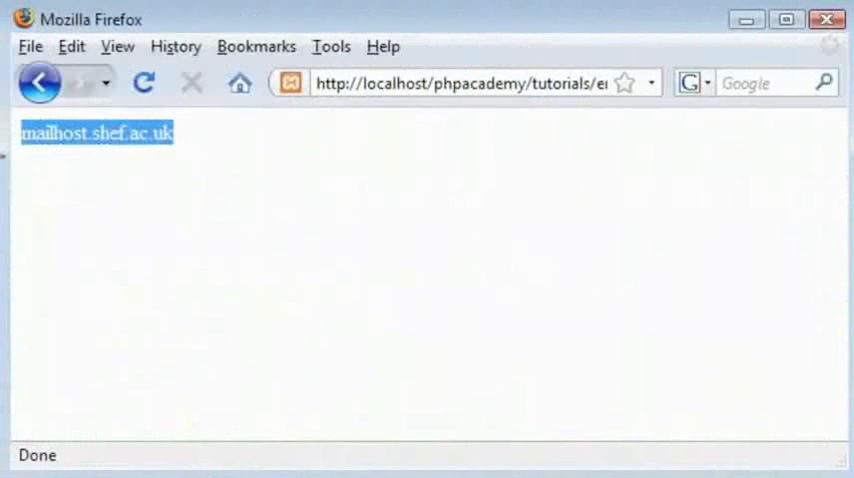
mouse_move(221, 170)
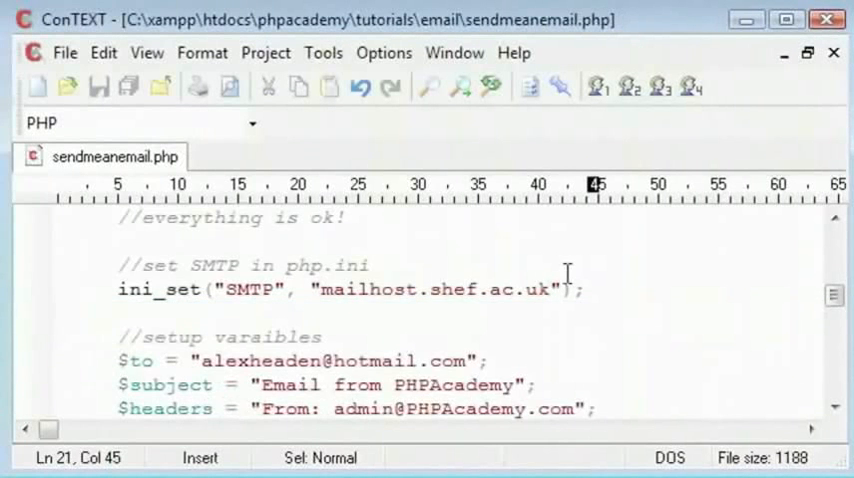
Add die(); on a new line after the mail() call and save
scroll(down, 3)
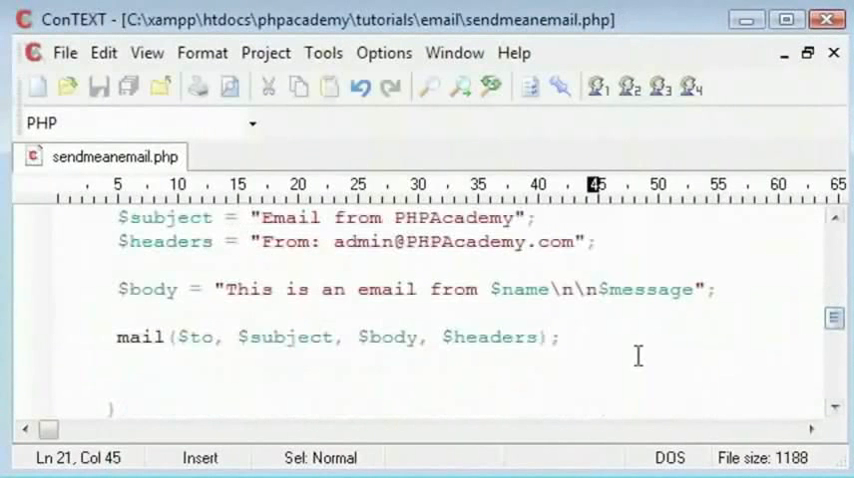
text(die();)
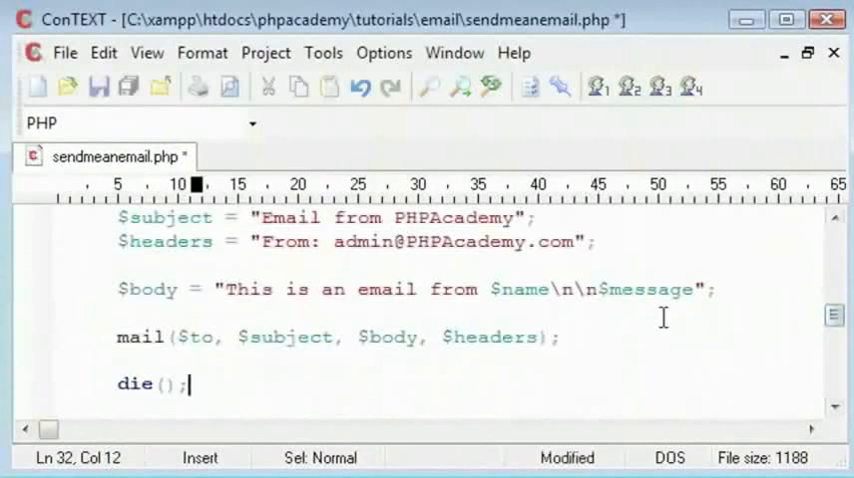
key(ctrl+s)
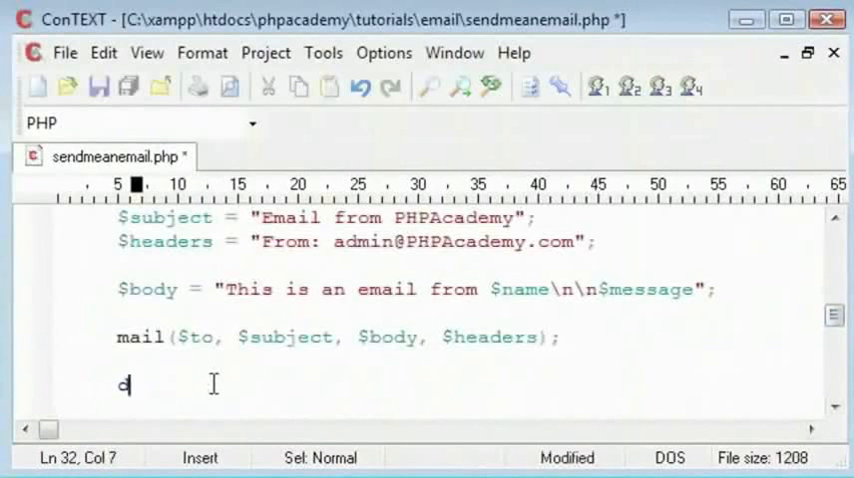
text(ie();)
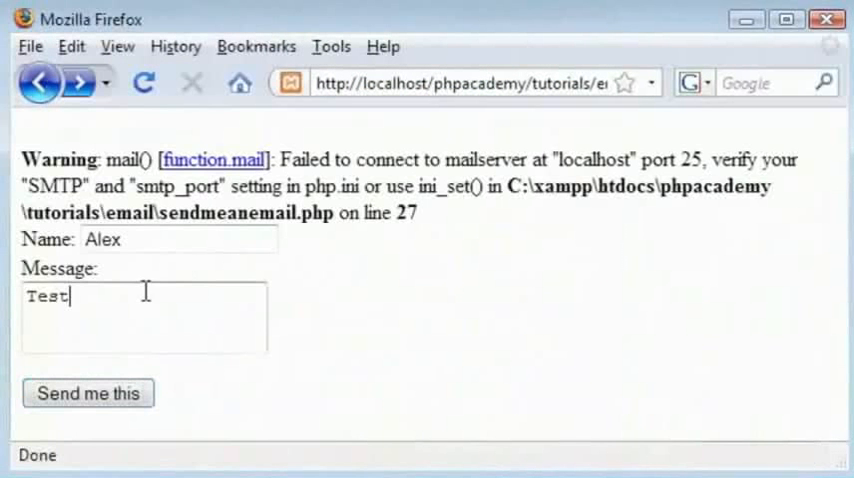
Change the message to 'This is a test' and resubmit the form as Alex
text(This is)
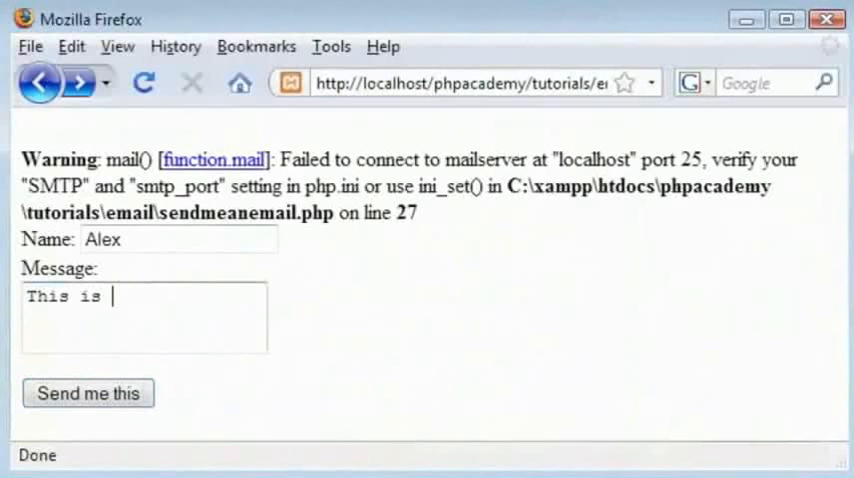
text(a test)
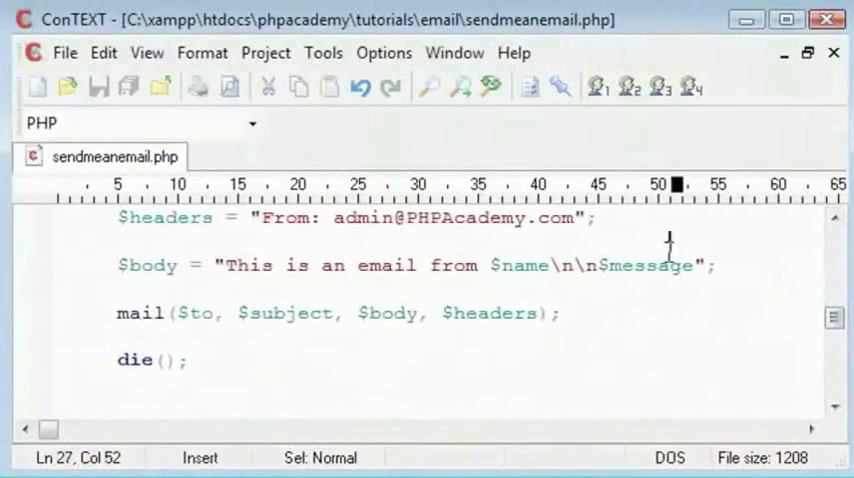
click(113, 312)
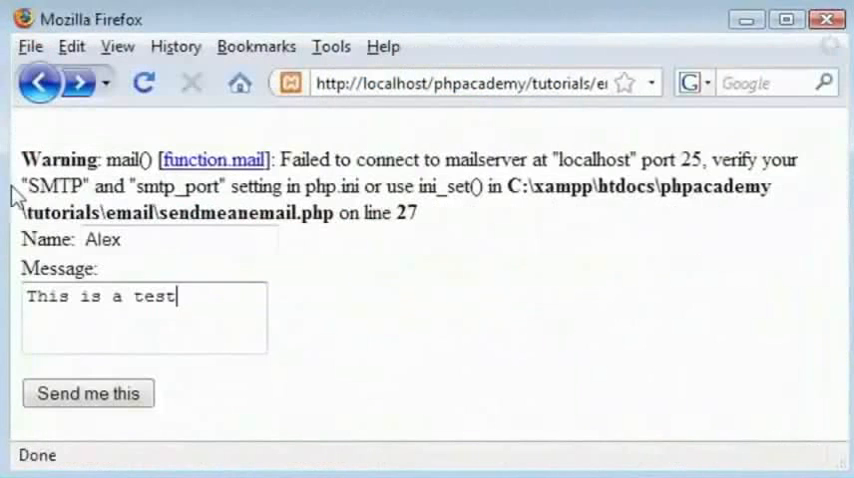
click(87, 393)
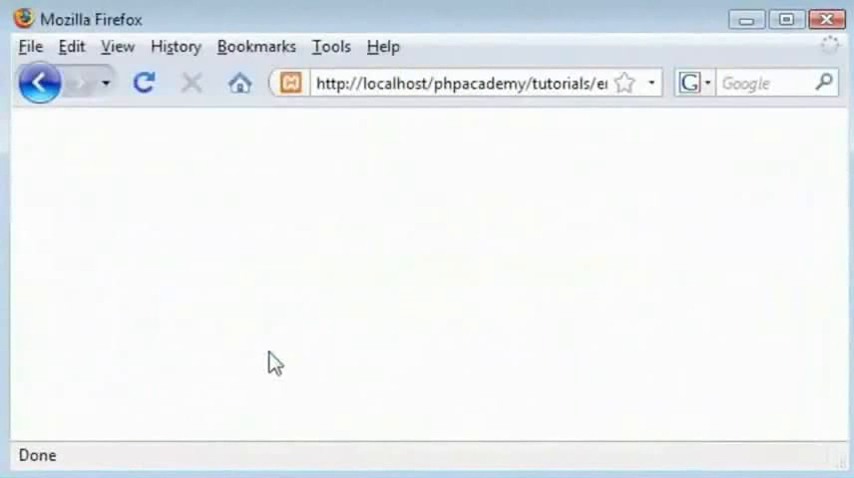
mouse_move(270, 382)
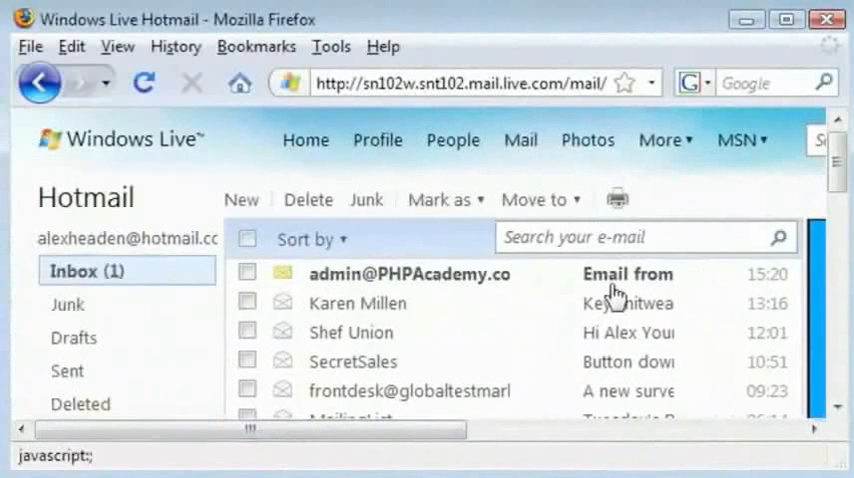
Read the PHPAcademy email from Alex saying 'This is a test', then go back
click(410, 274)
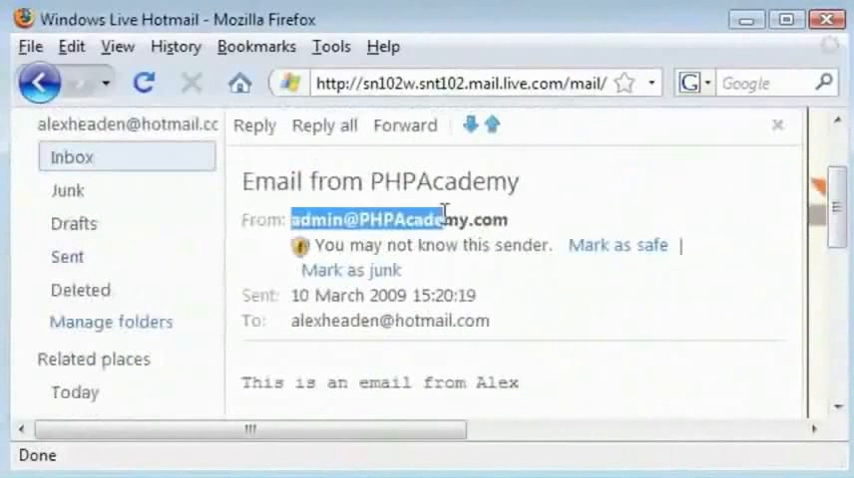
scroll(down, 3)
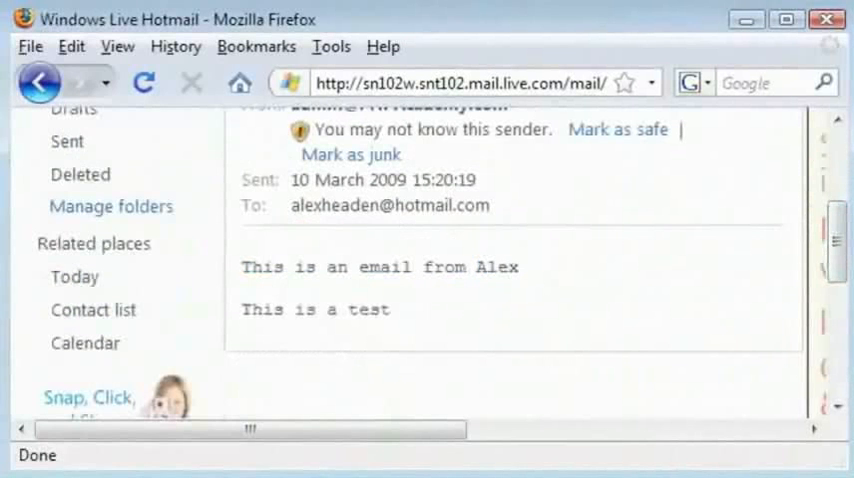
click(38, 83)
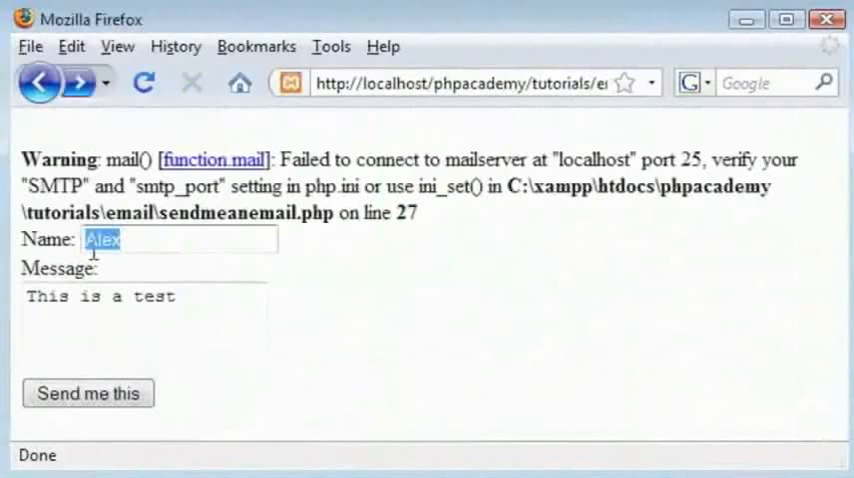